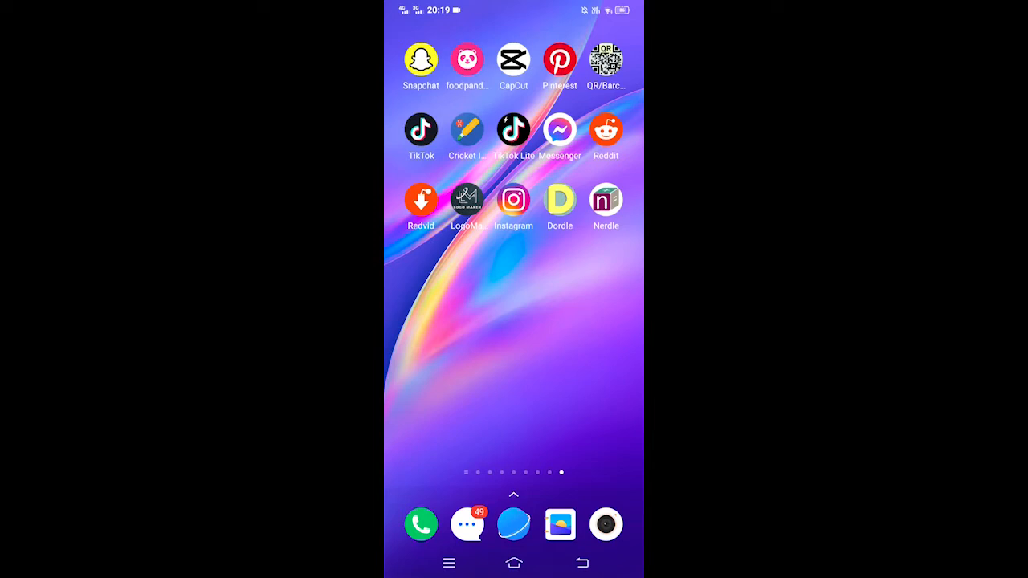
# Step: Launch Snapchat from the home screen icon, landing on the camera screen
pyautogui.click(421, 61)
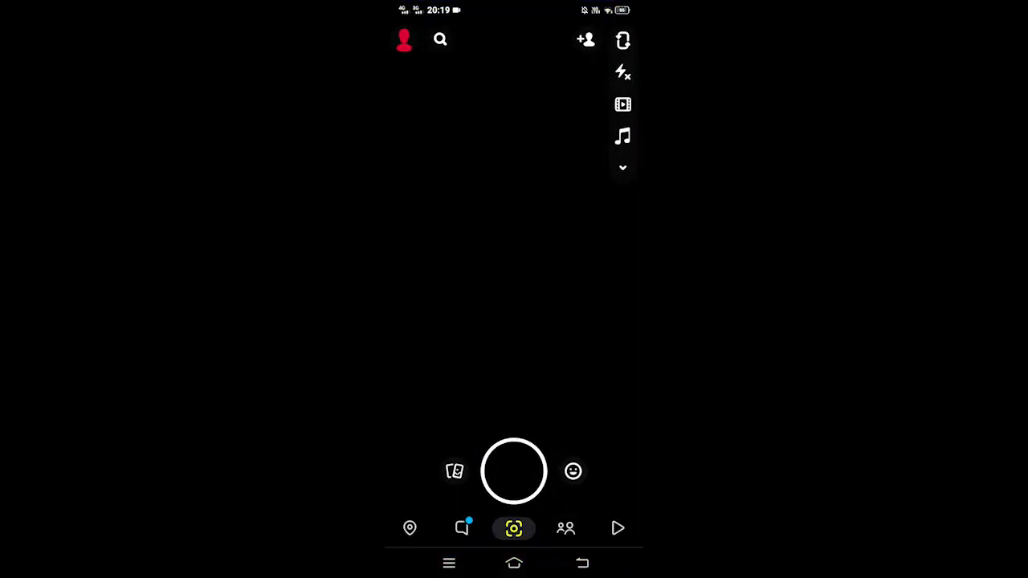
# Step: Go to Memories showing the Snaps tab with two recently added snaps
pyautogui.click(455, 473)
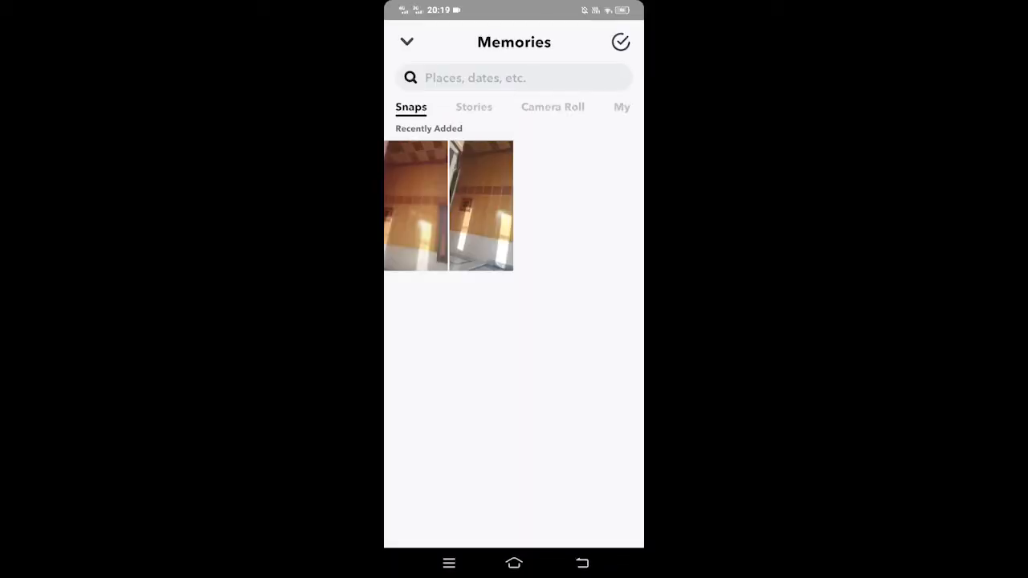
# Step: Check the Stories section of Memories, then open one saved snap with its options menu
pyautogui.click(473, 106)
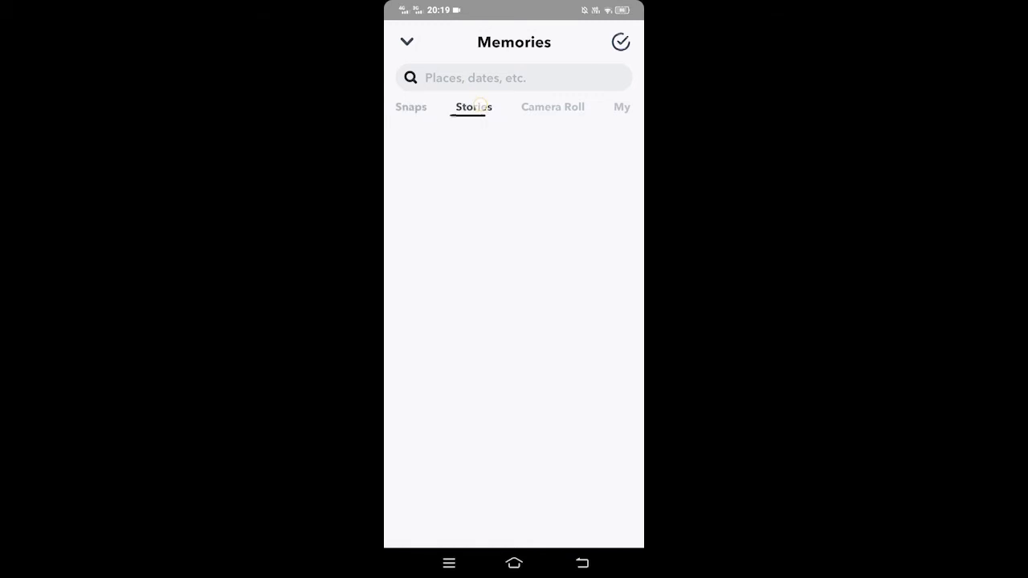
pyautogui.click(411, 106)
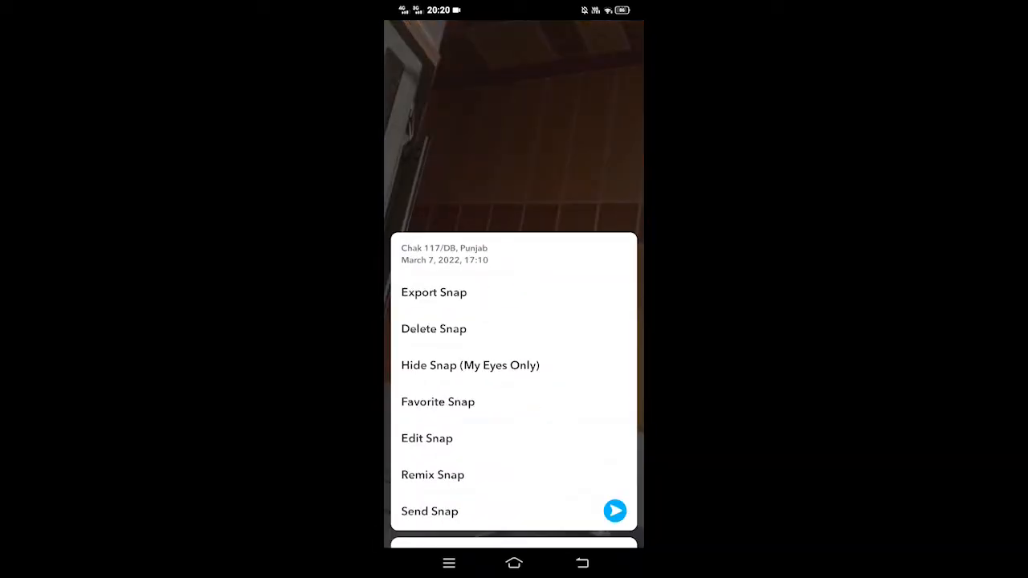
# Step: Choose Export Snap from the options menu to save the snap to the phone gallery
pyautogui.click(434, 292)
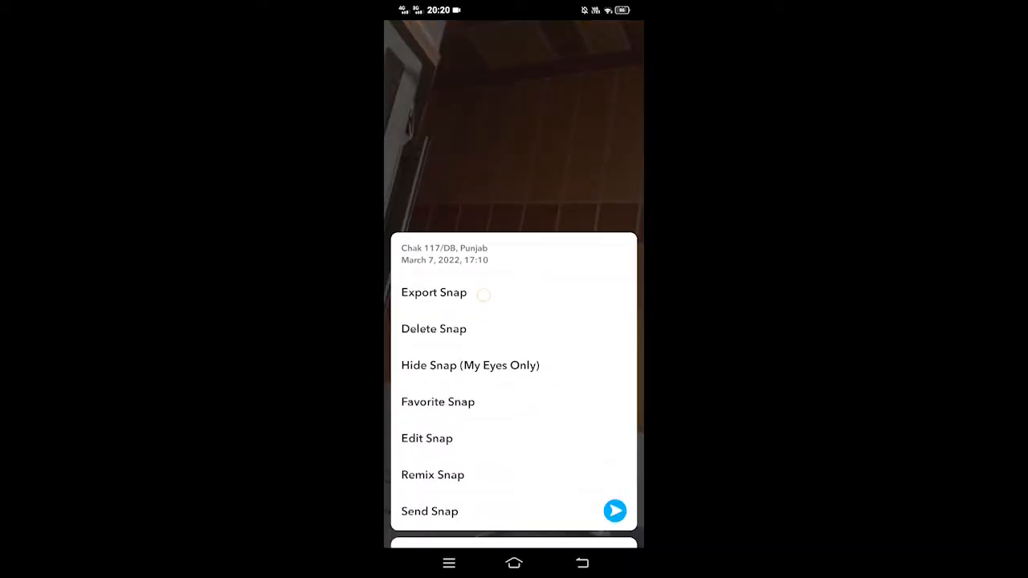